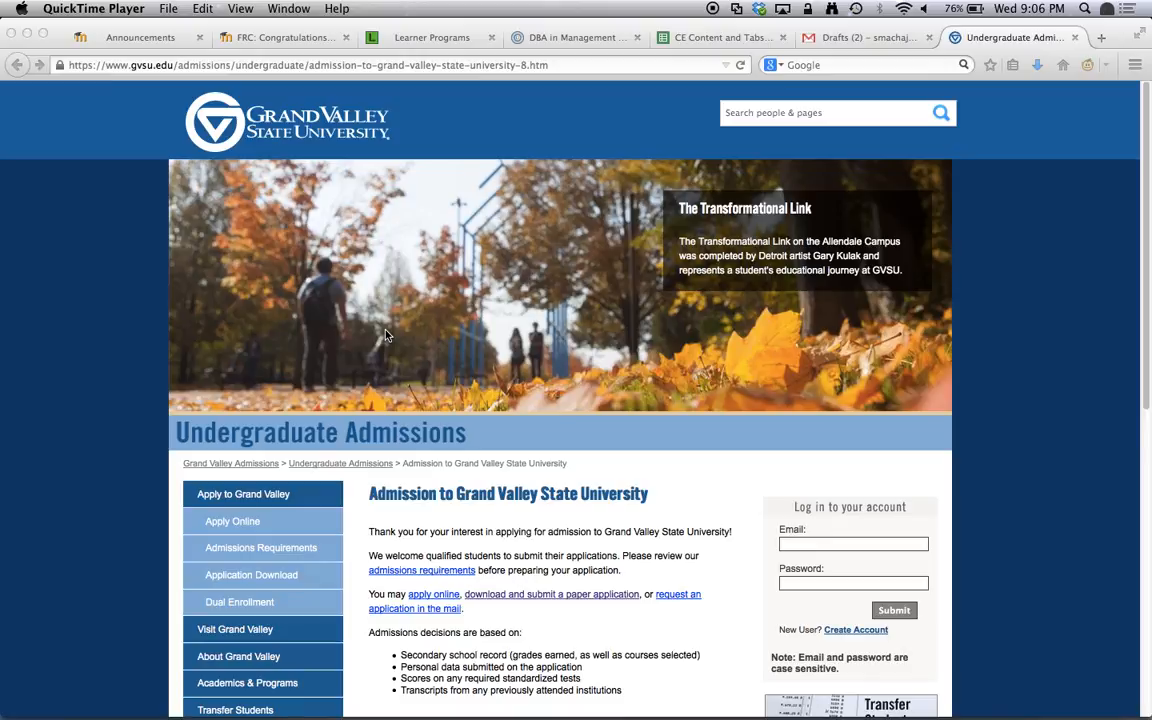
mouse_move(492, 320)
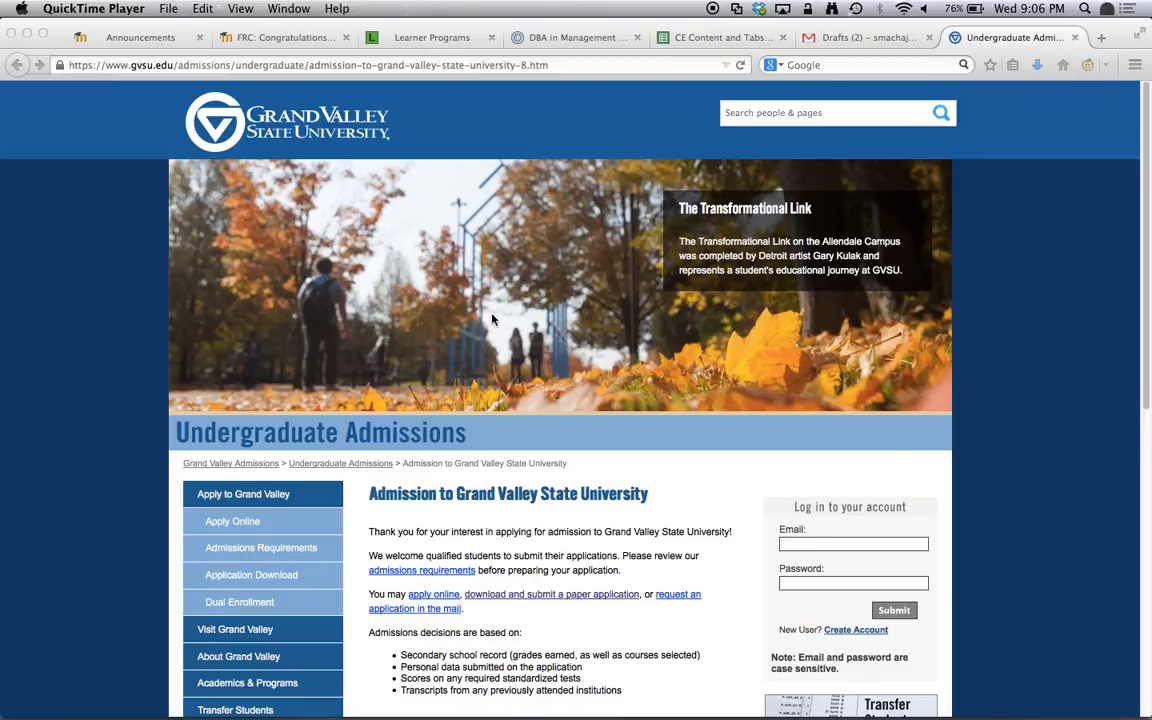
mouse_move(312, 302)
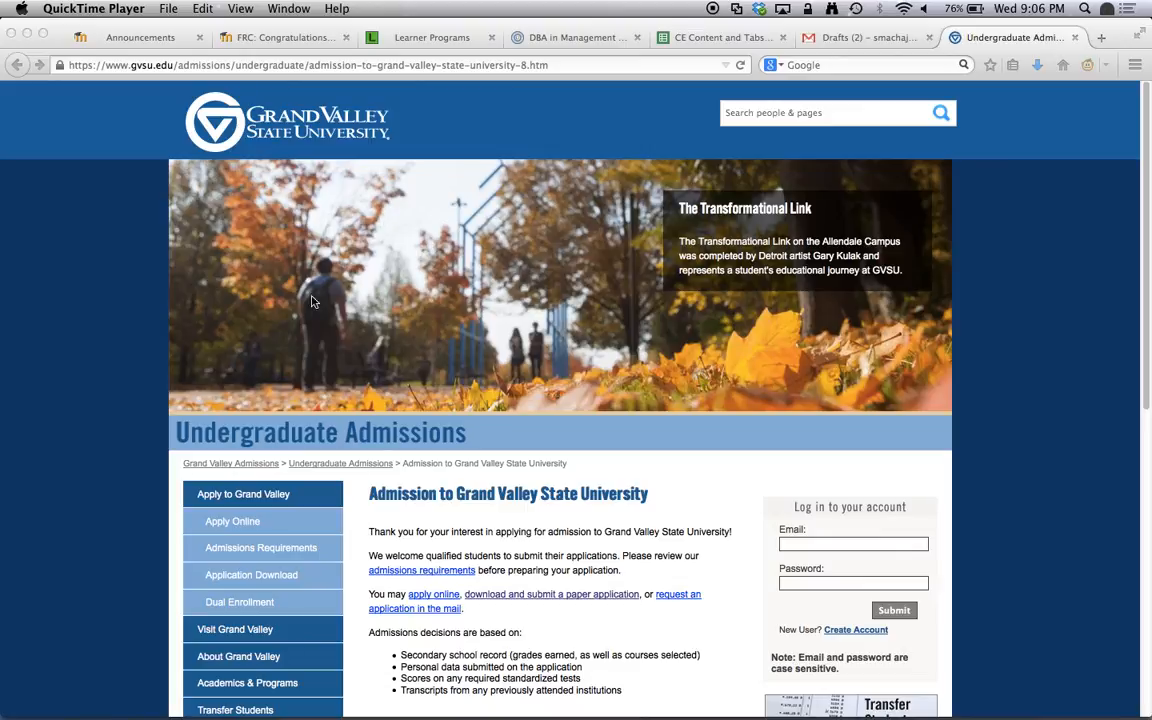
mouse_move(434, 594)
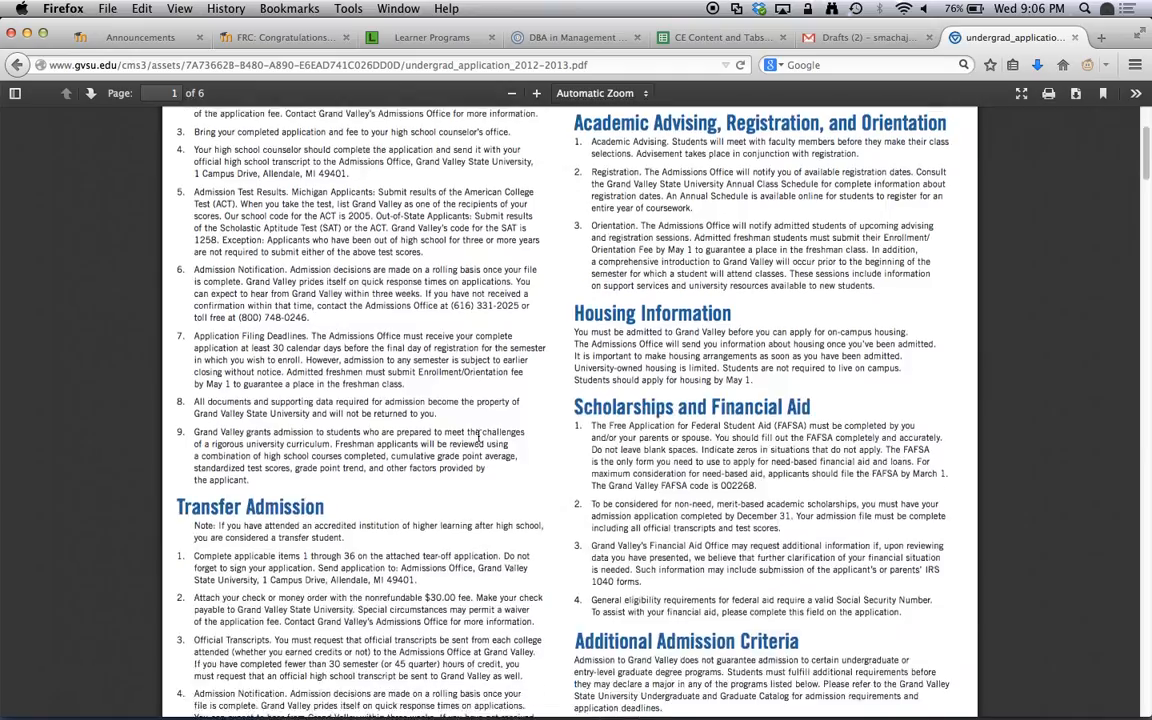
Step: Scroll the Firefox PDF viewer down to page 6's Student Signature section
scroll(down, 3)
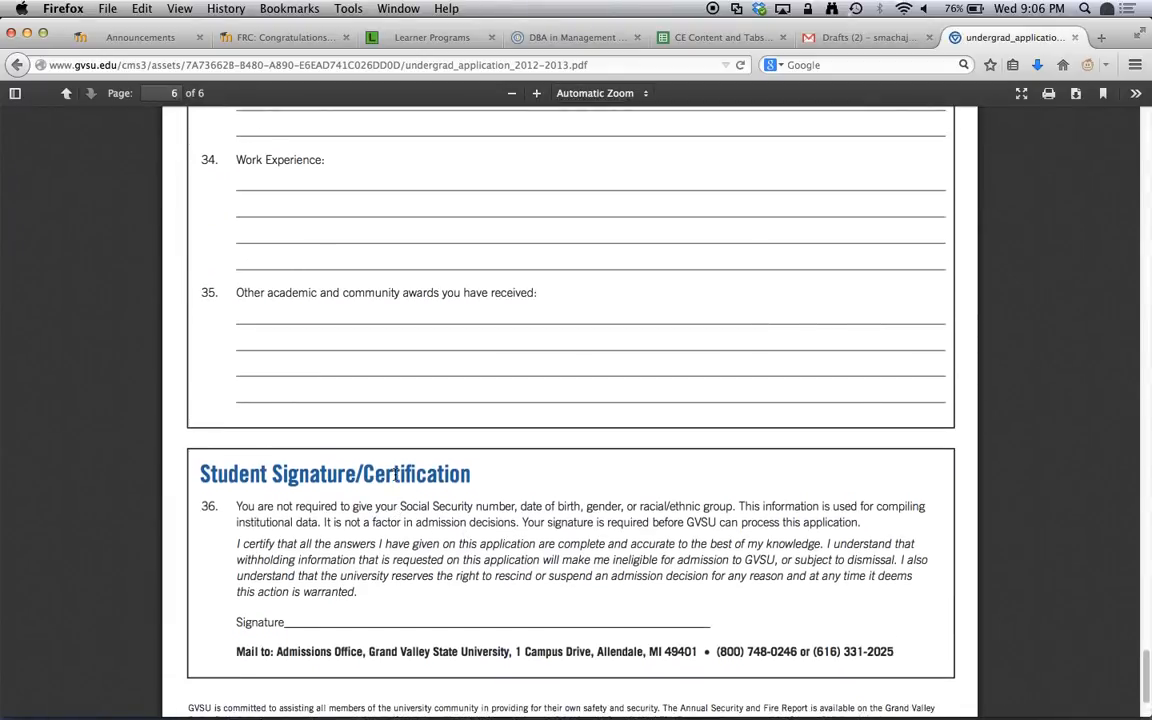
mouse_move(392, 290)
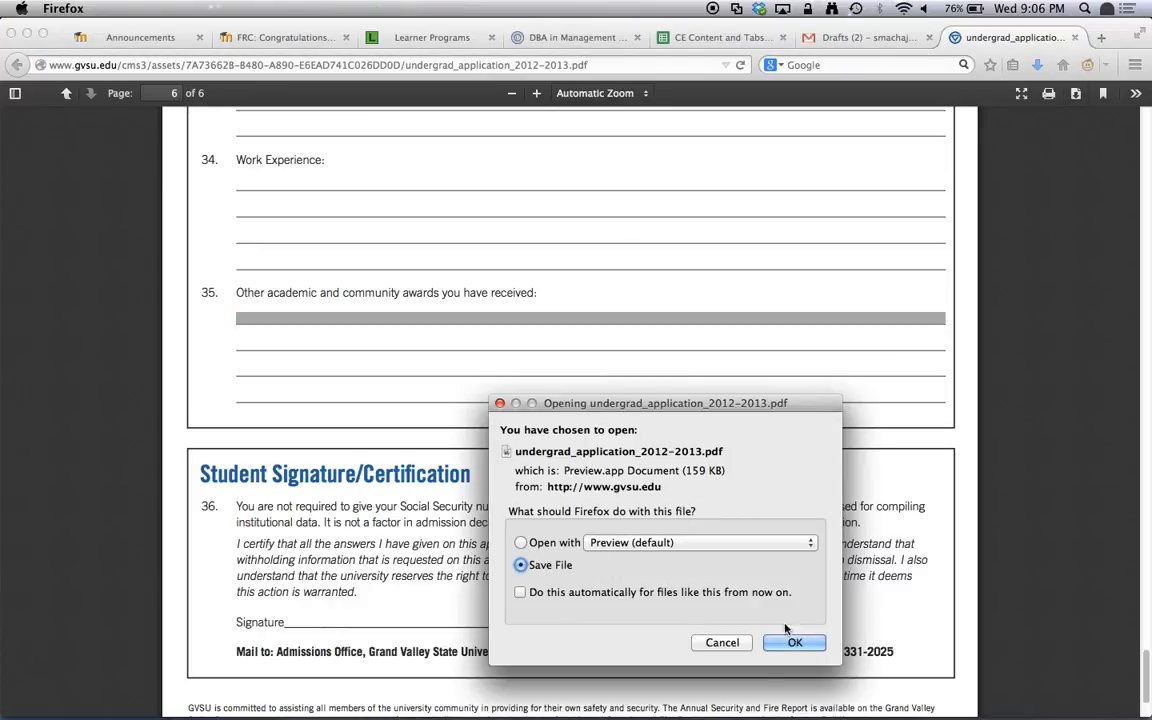
Step: Confirm the 'Opening undergrad_application' dialog so the PDF opens in Preview
click(794, 642)
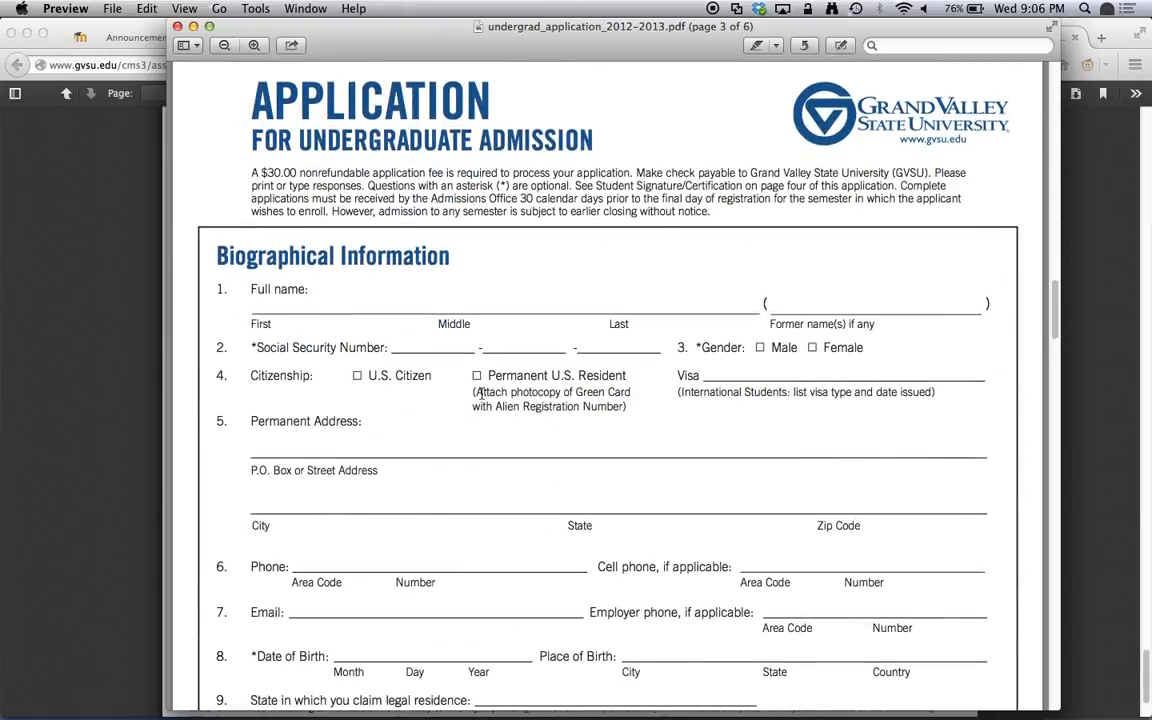
Step: Enter the first name 'Szymon' in the Full name field and move down to the page 6 signature section
click(268, 306)
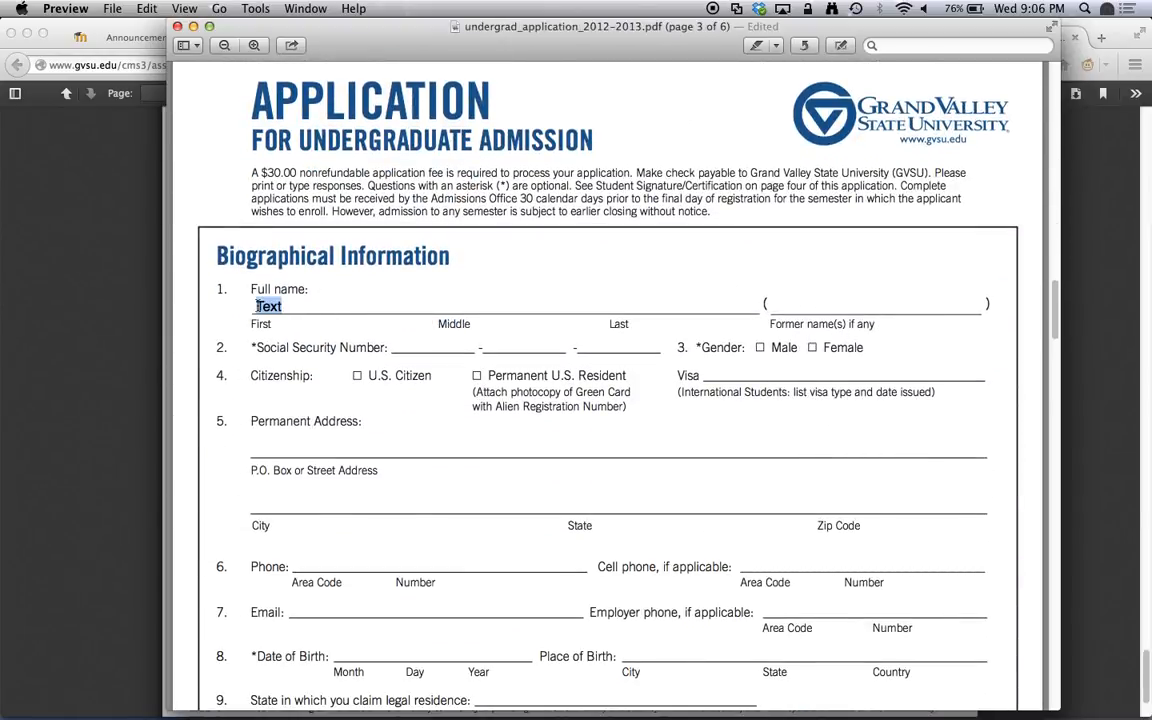
text(Szymo)
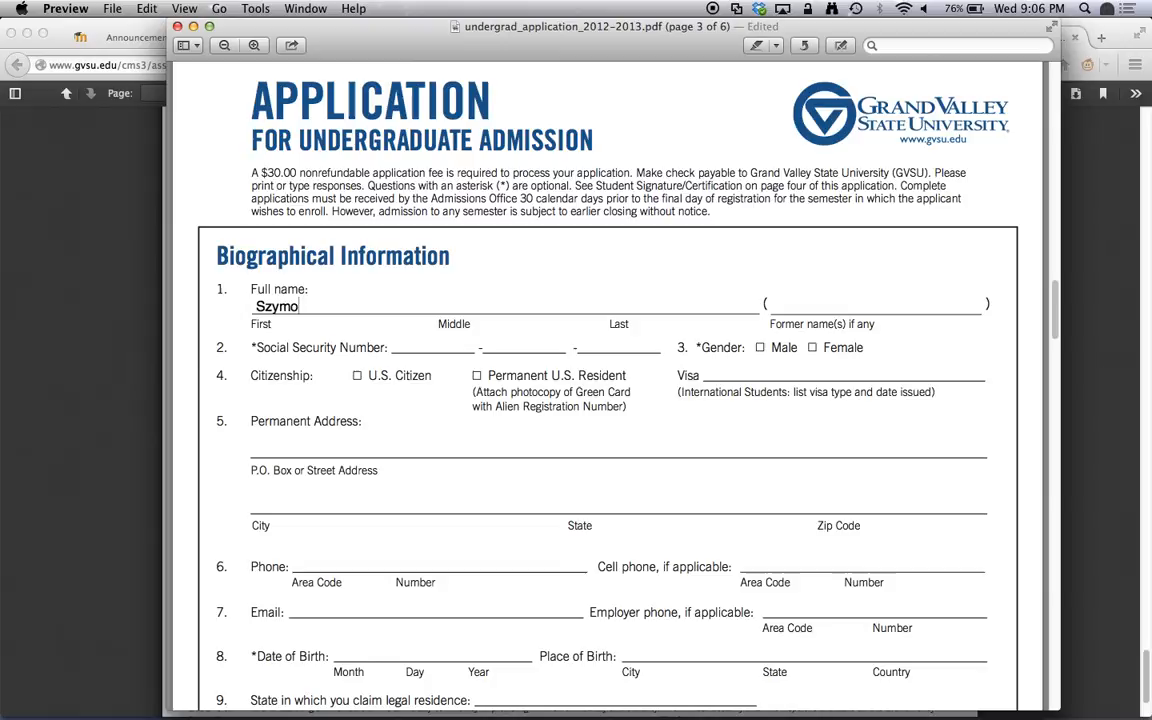
text(n)
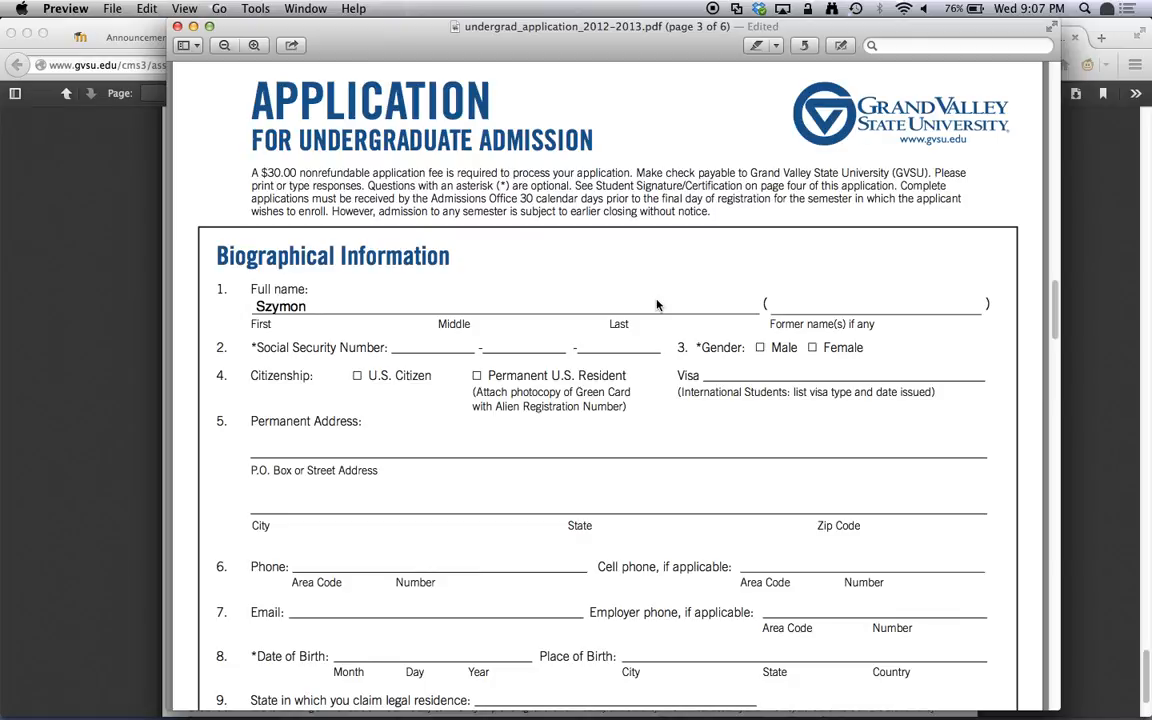
click(304, 304)
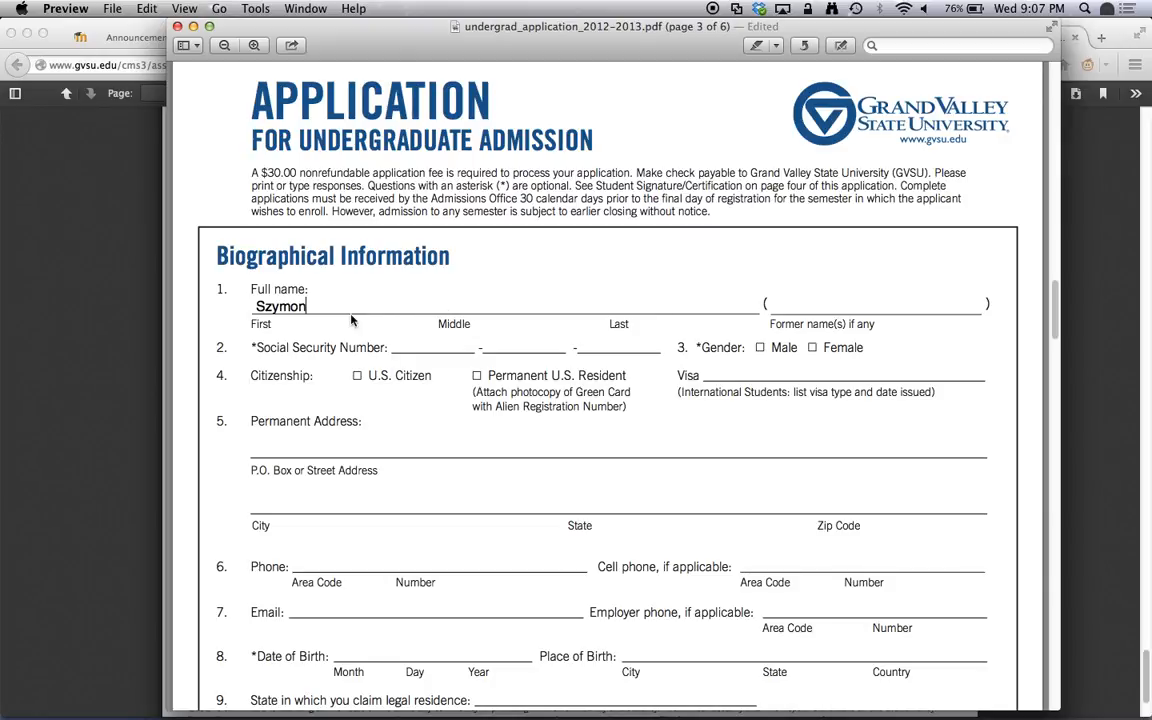
scroll(down, 3)
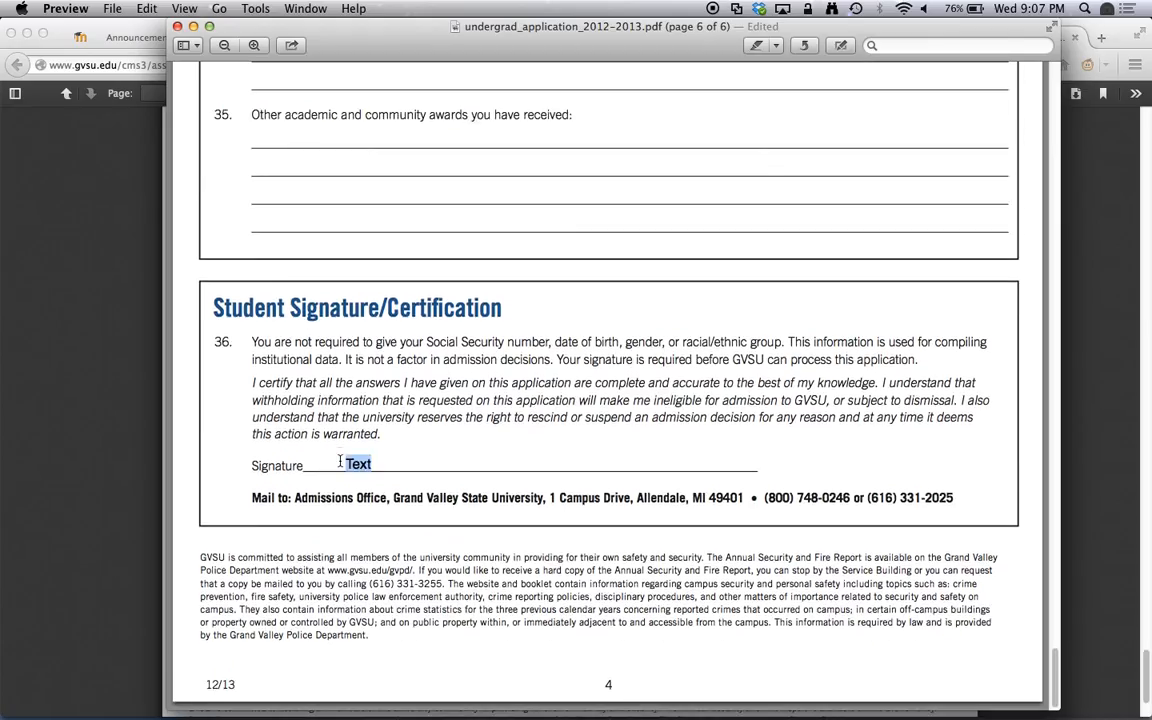
text(Sz)
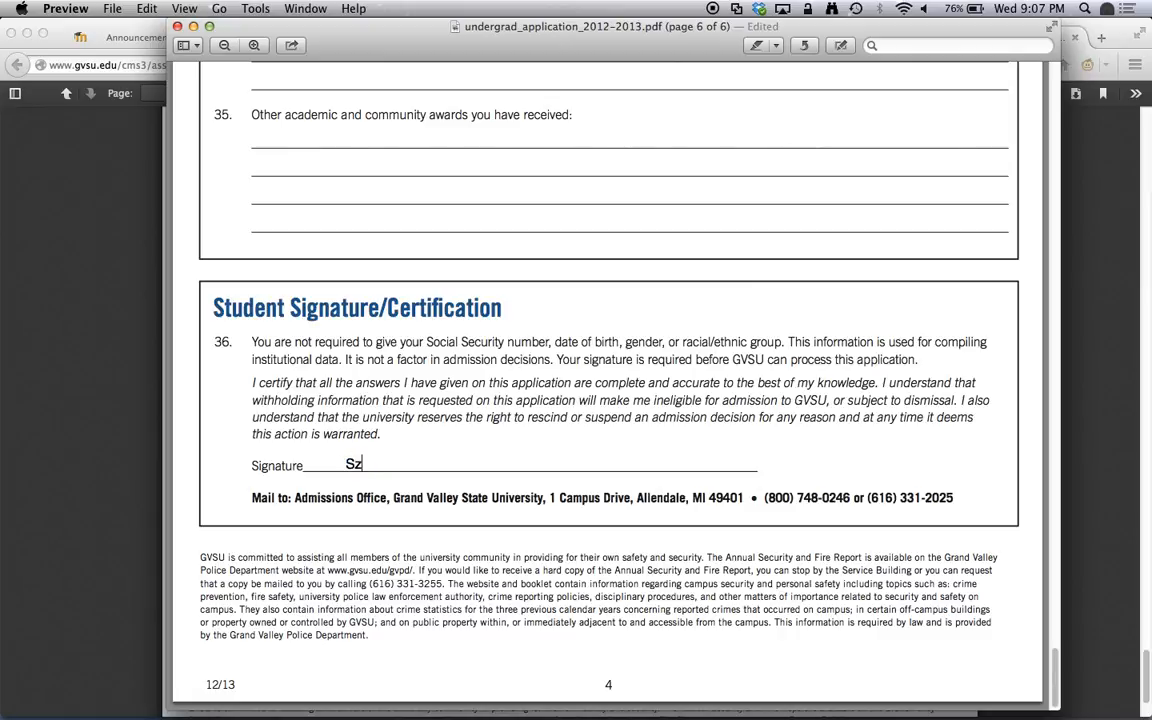
text(ymon Machajewski)
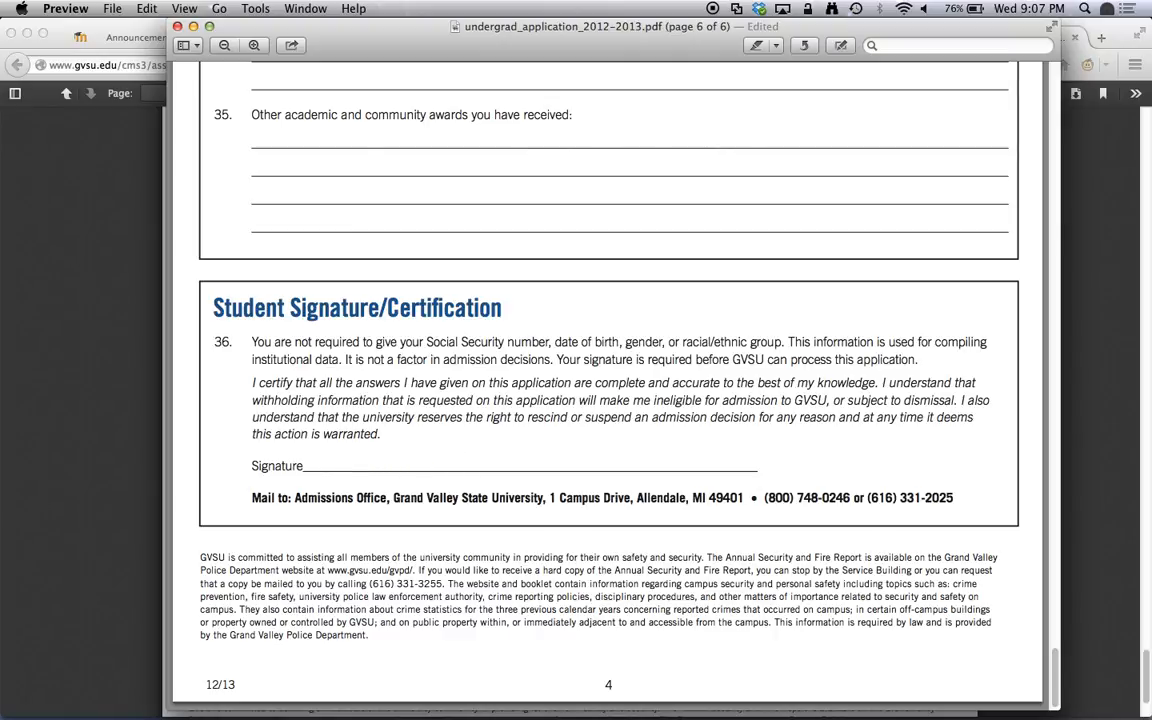
mouse_move(344, 328)
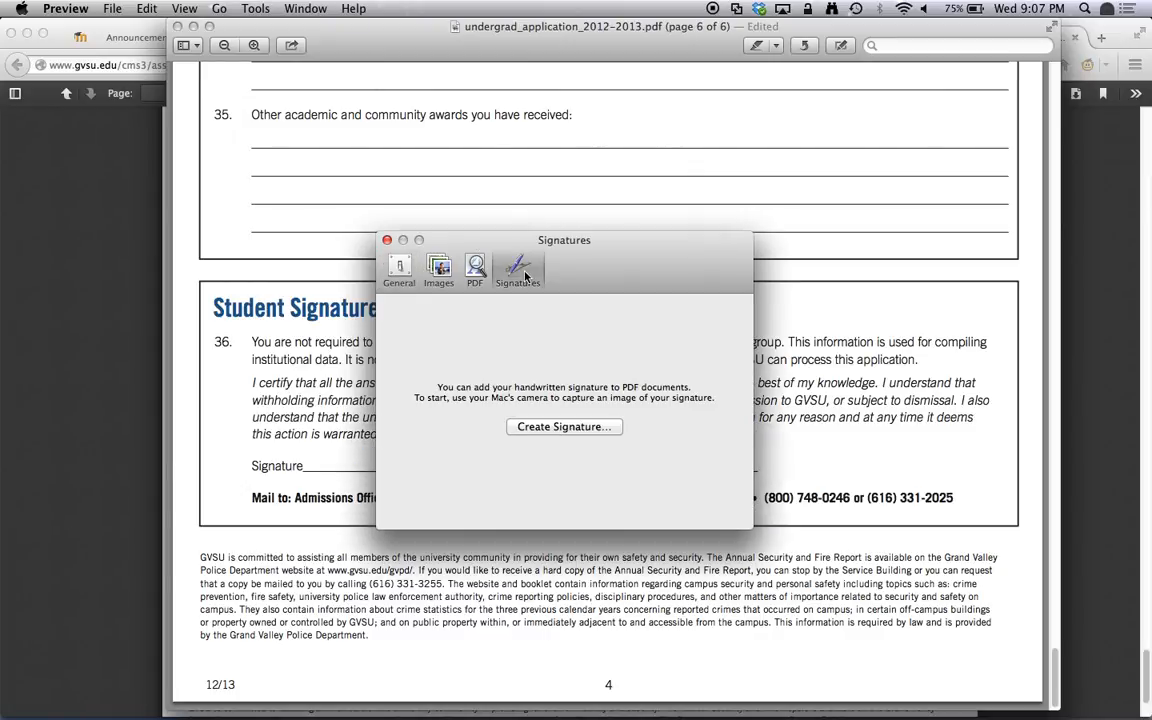
Step: Start Create Signature from FaceTime HD Camera and hold up the handwritten signature for capture
click(388, 240)
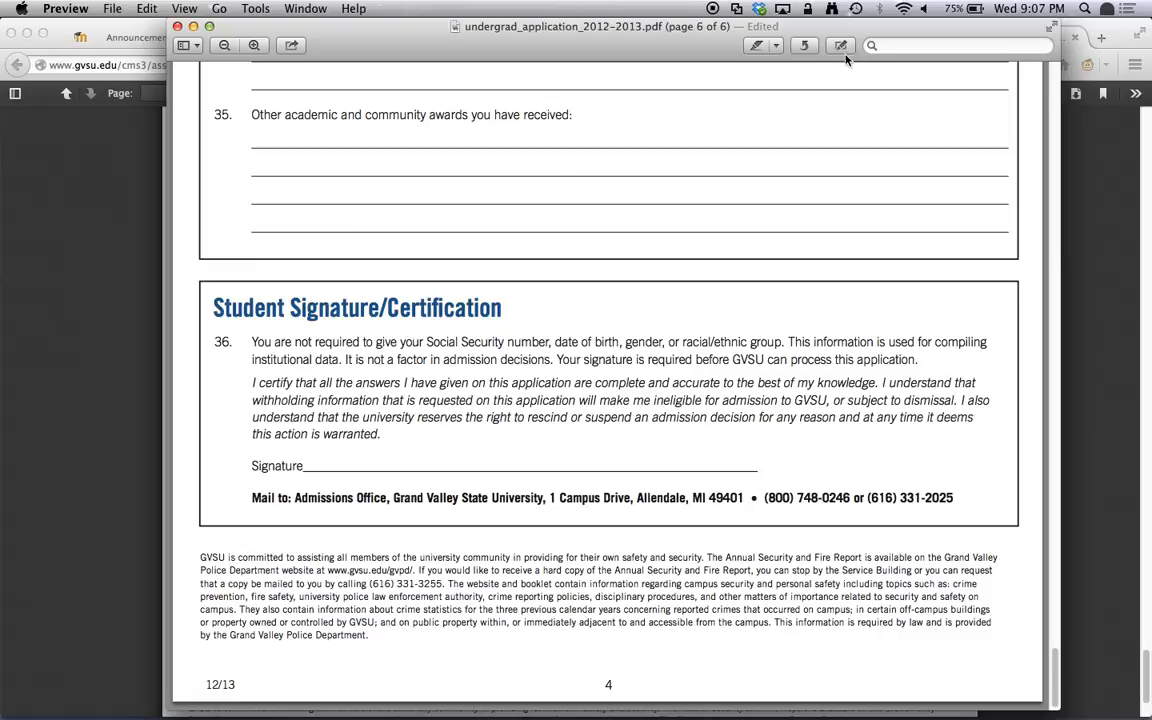
click(840, 44)
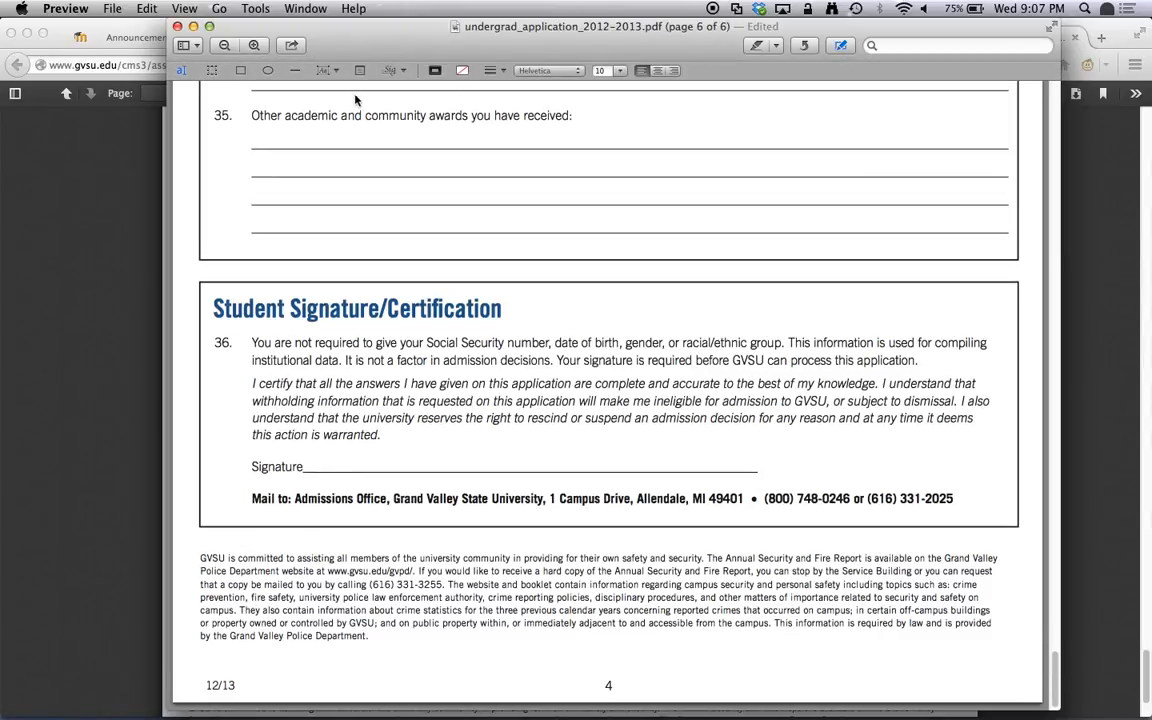
click(388, 70)
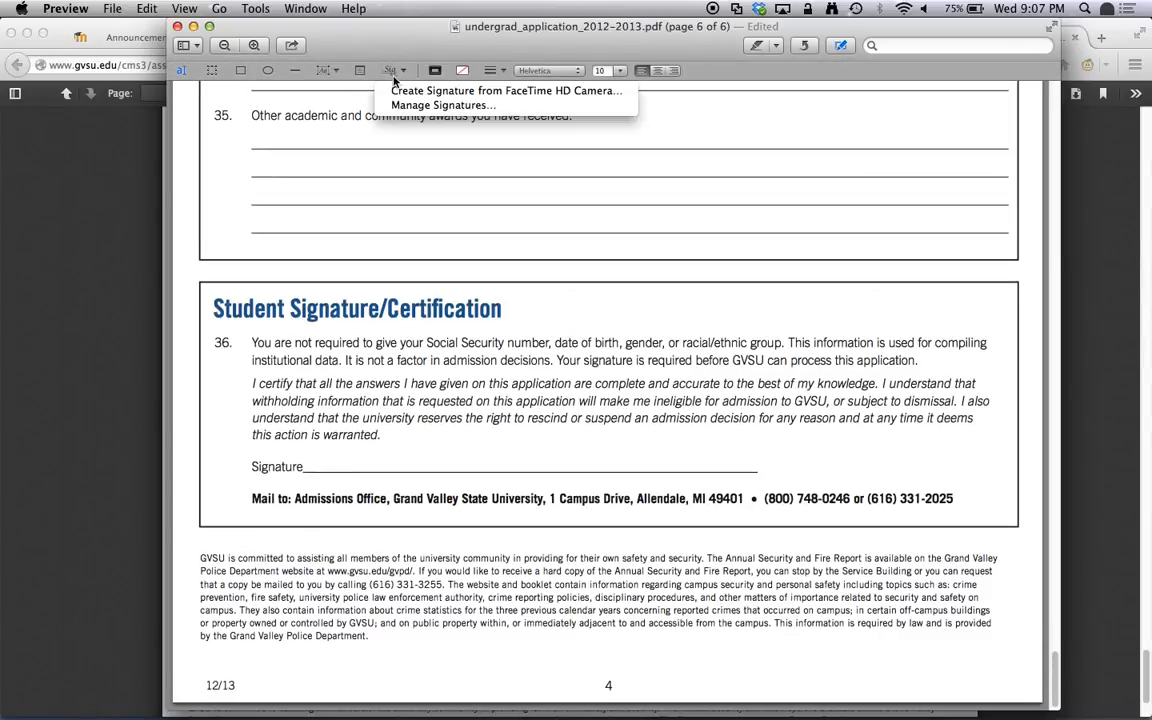
click(392, 84)
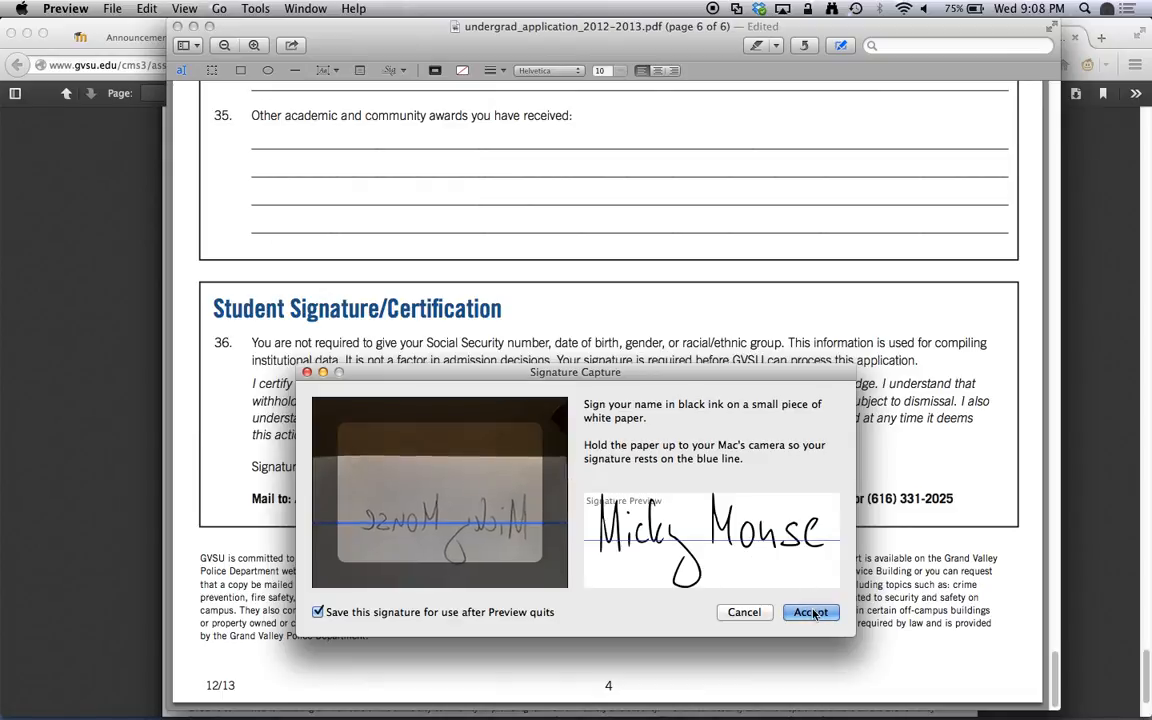
Step: Accept the captured signature, place it on the signature line, and save via the File menu
click(810, 612)
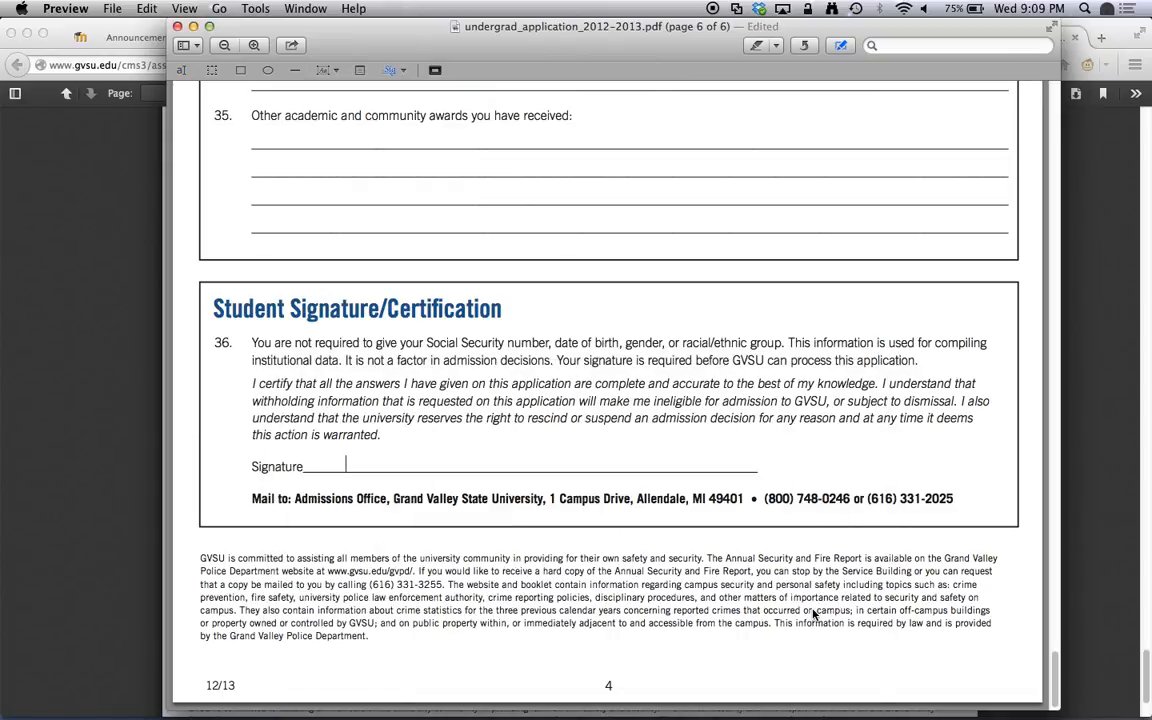
click(388, 68)
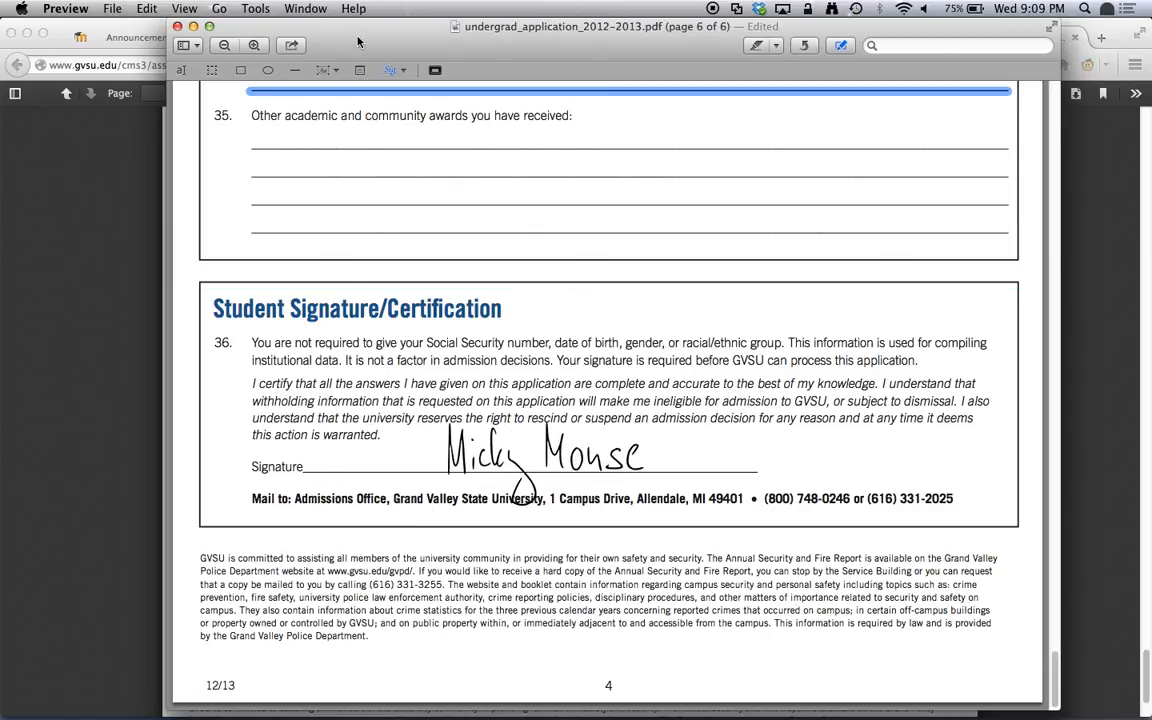
click(112, 8)
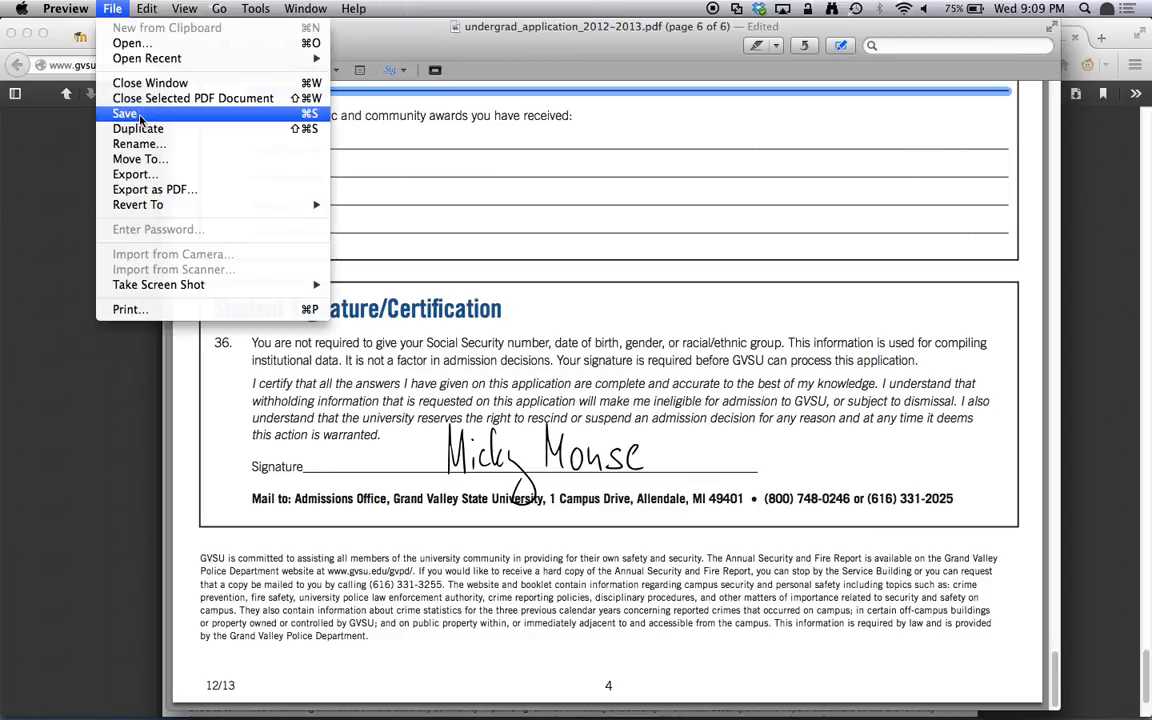